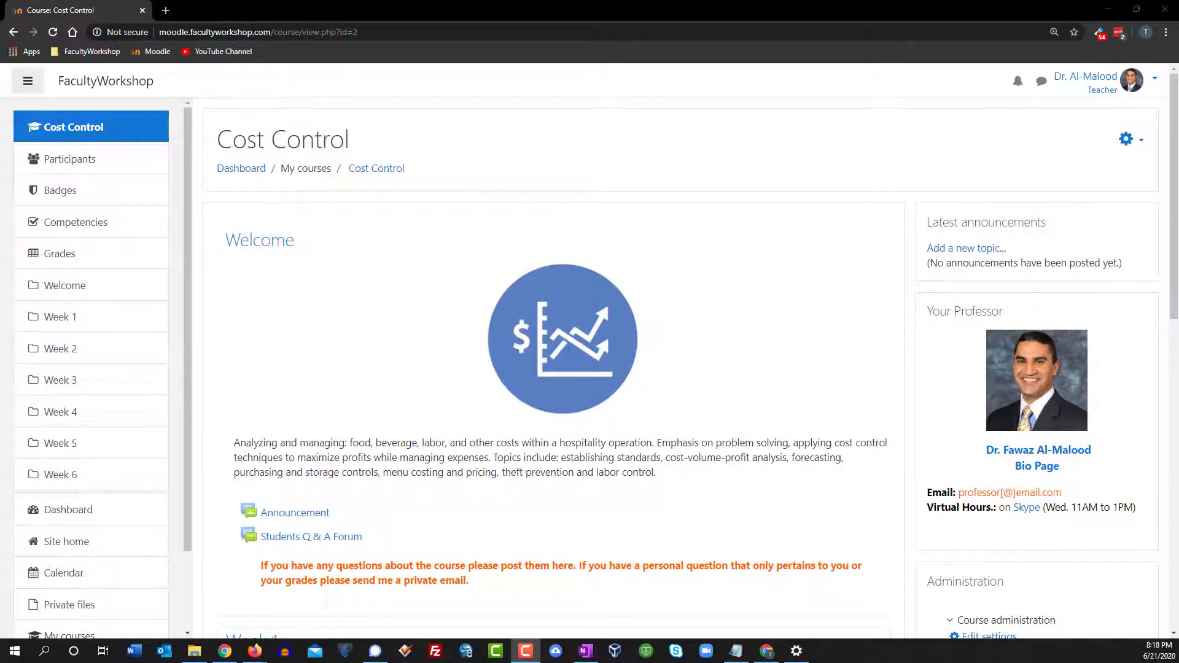
pyautogui.moveTo(448, 399)
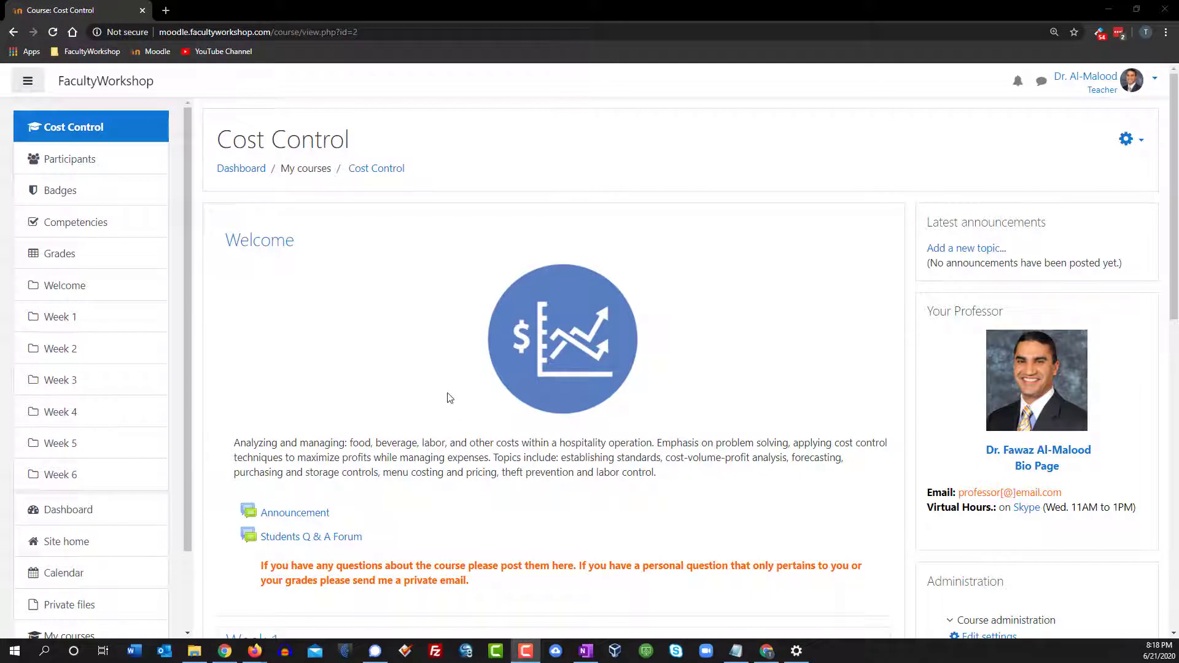
pyautogui.moveTo(418, 327)
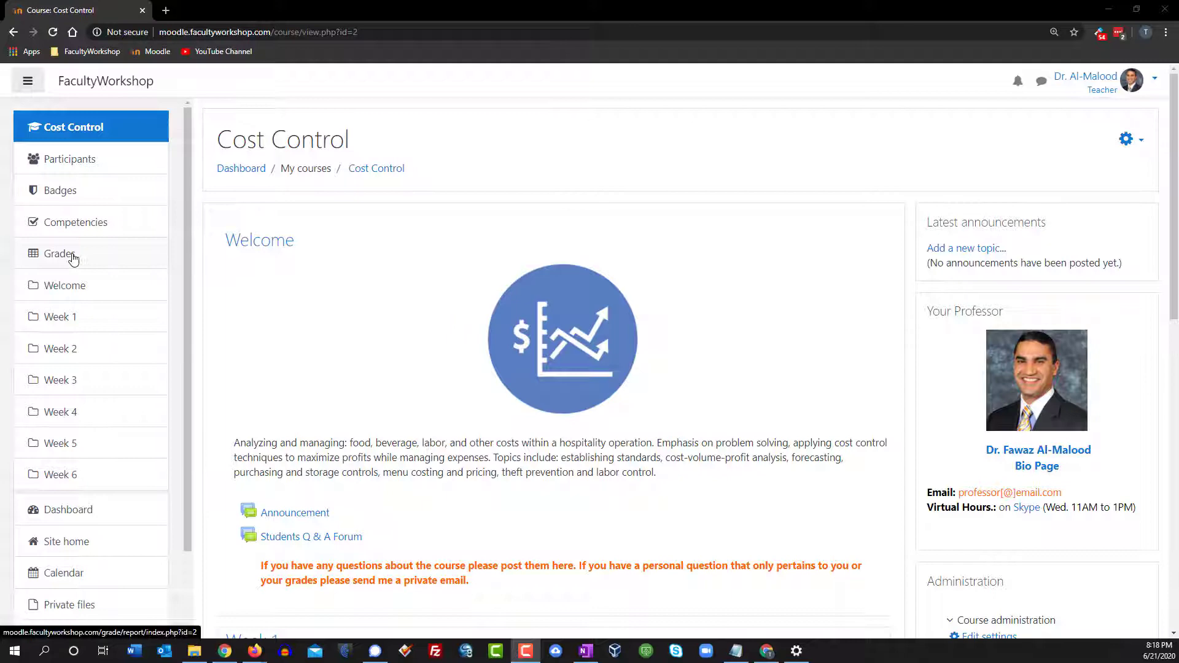
# Open the Cost Control course's Grades and go to the Export tab.
pyautogui.click(59, 254)
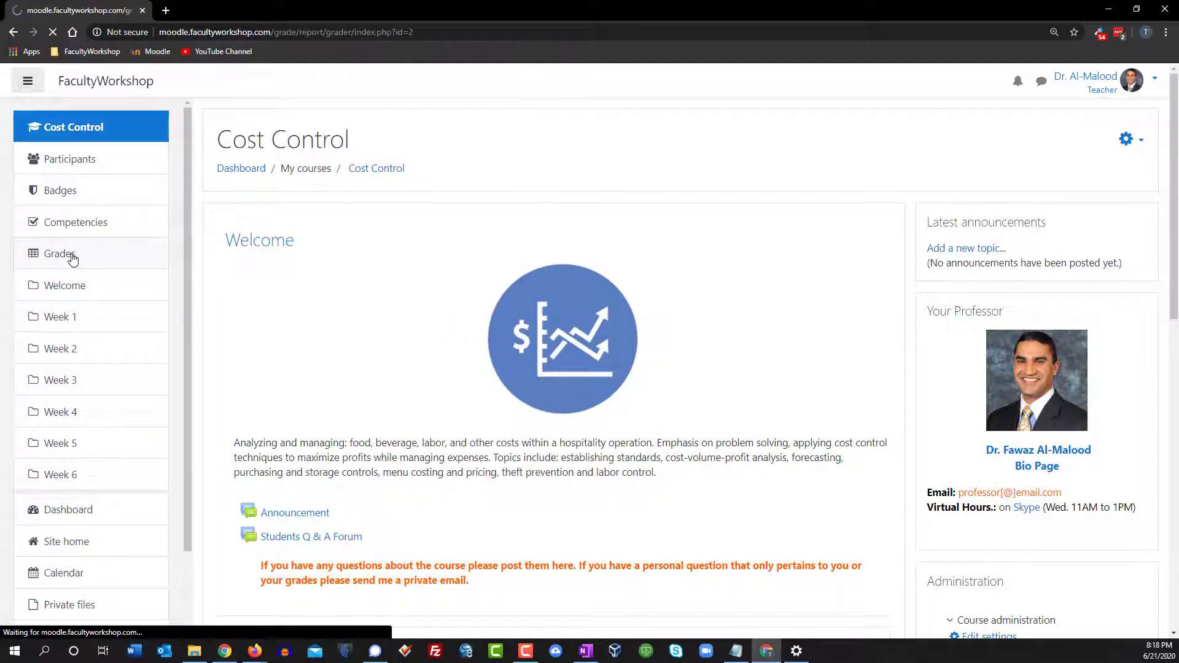
pyautogui.click(60, 254)
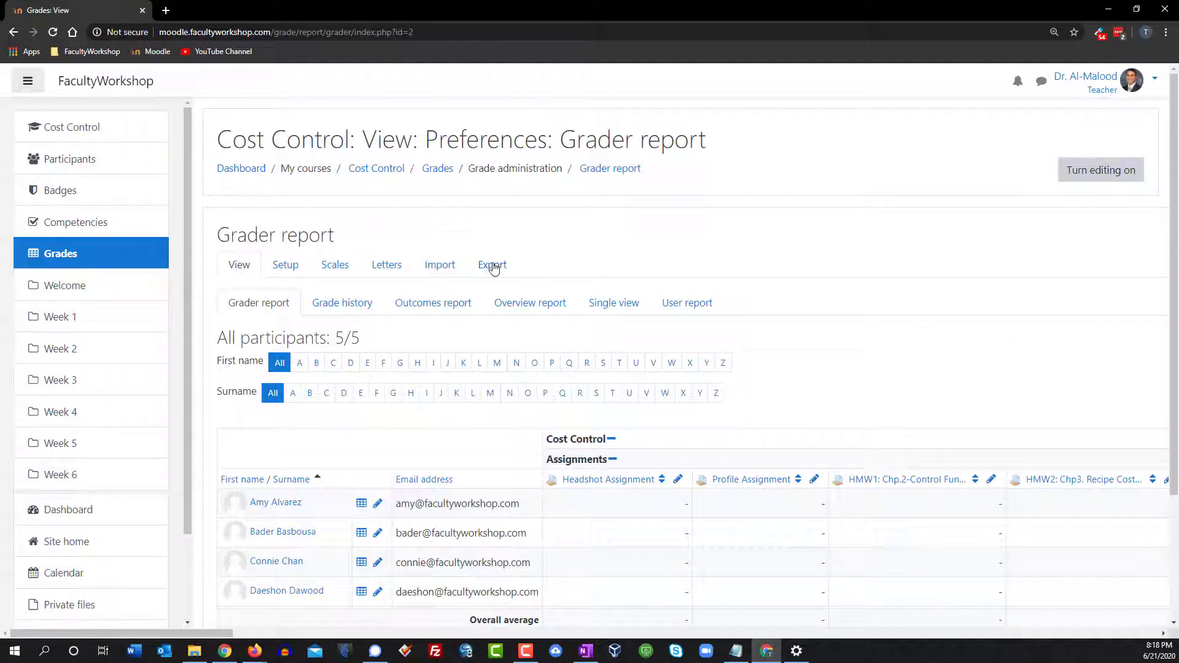
pyautogui.click(492, 264)
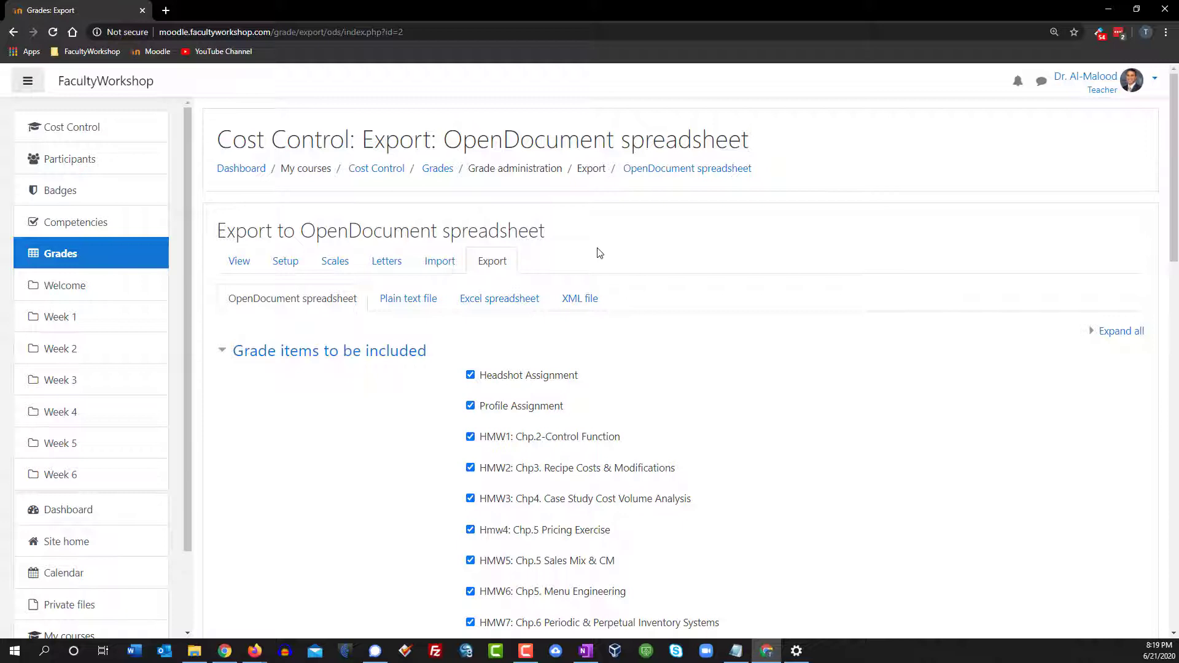
pyautogui.moveTo(687, 316)
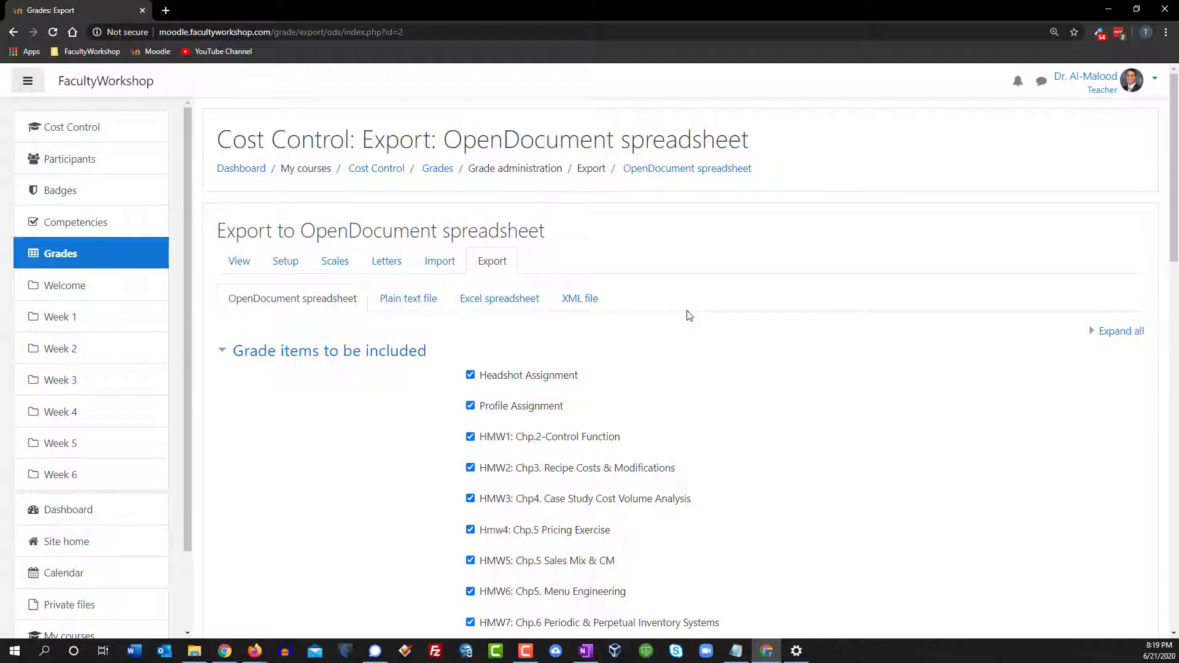
pyautogui.moveTo(539, 306)
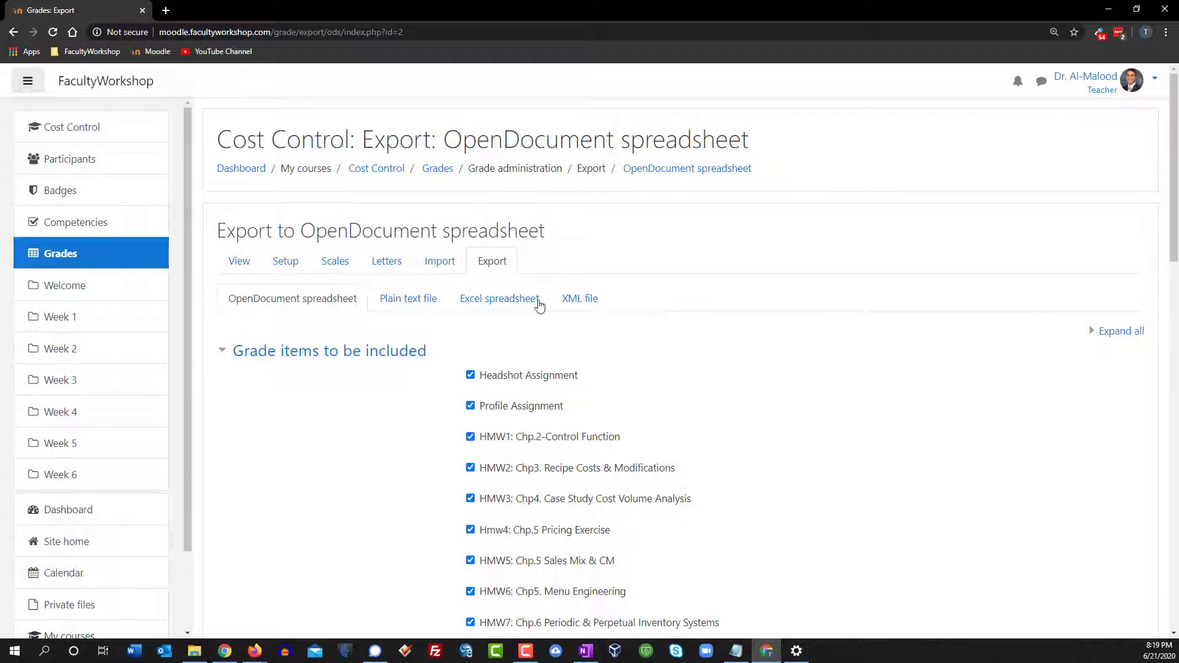
# Download an Excel export of student details with every grade item unticked.
pyautogui.click(499, 299)
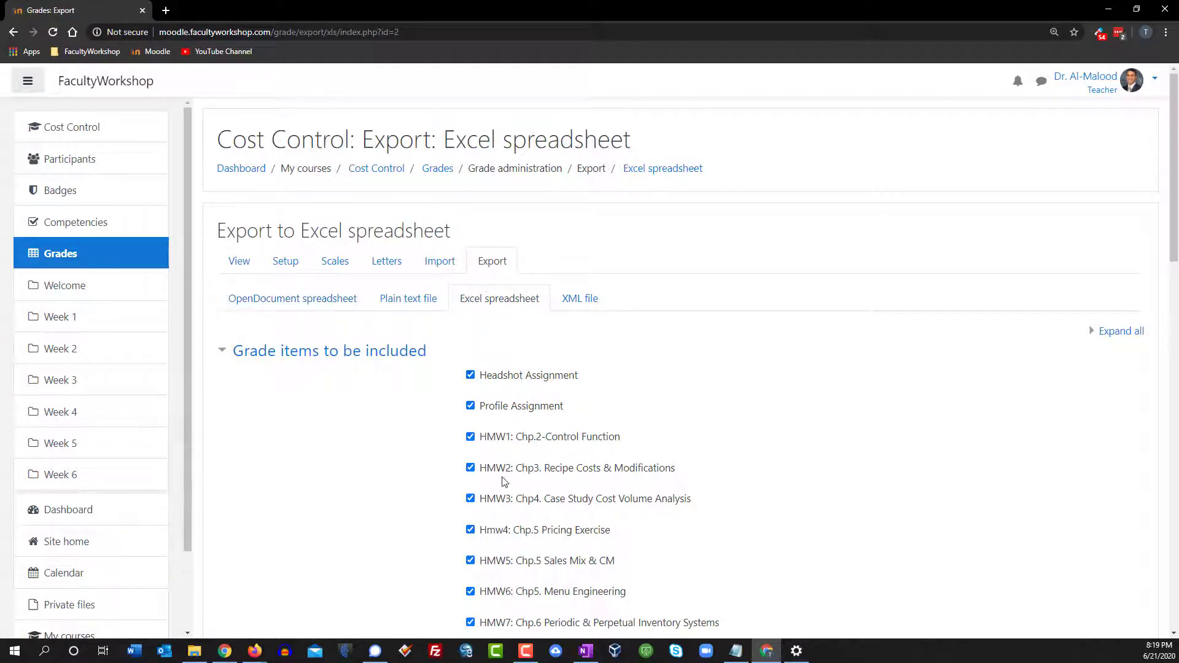
pyautogui.scroll(-3)
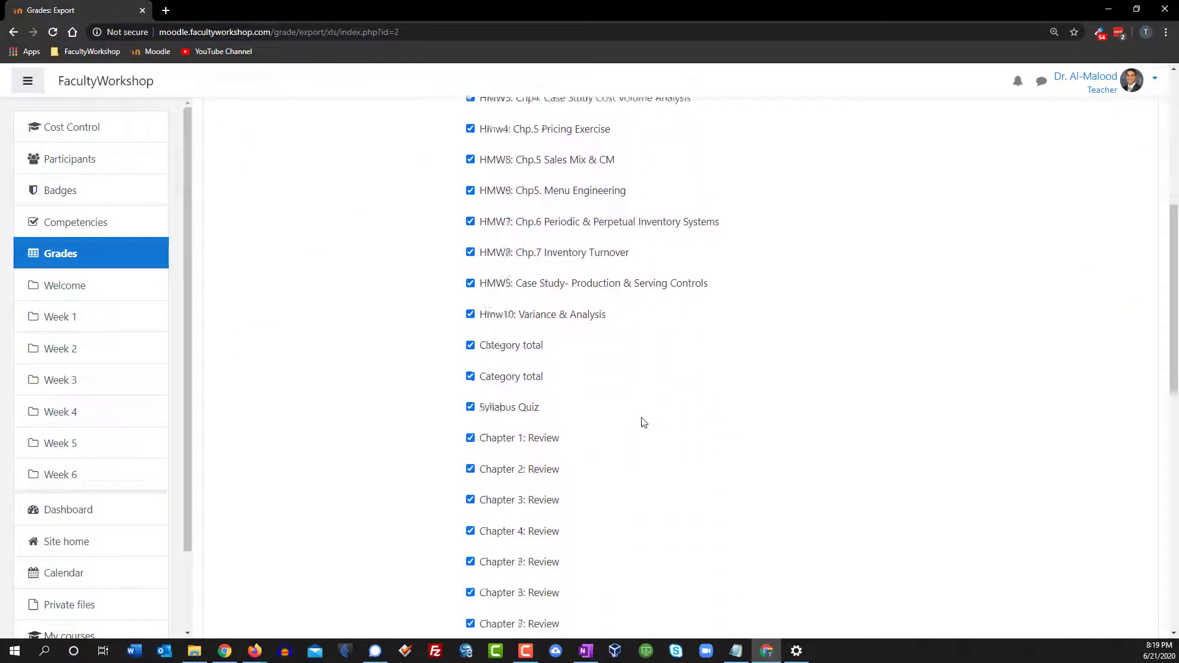
pyautogui.scroll(-3)
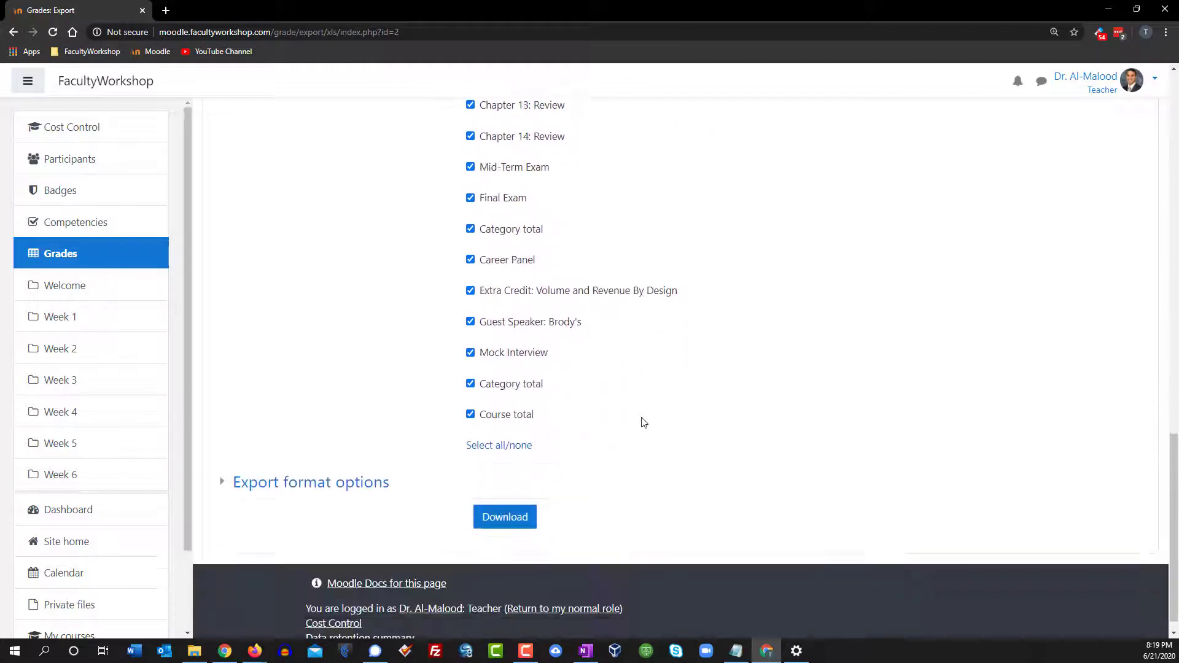
pyautogui.click(499, 445)
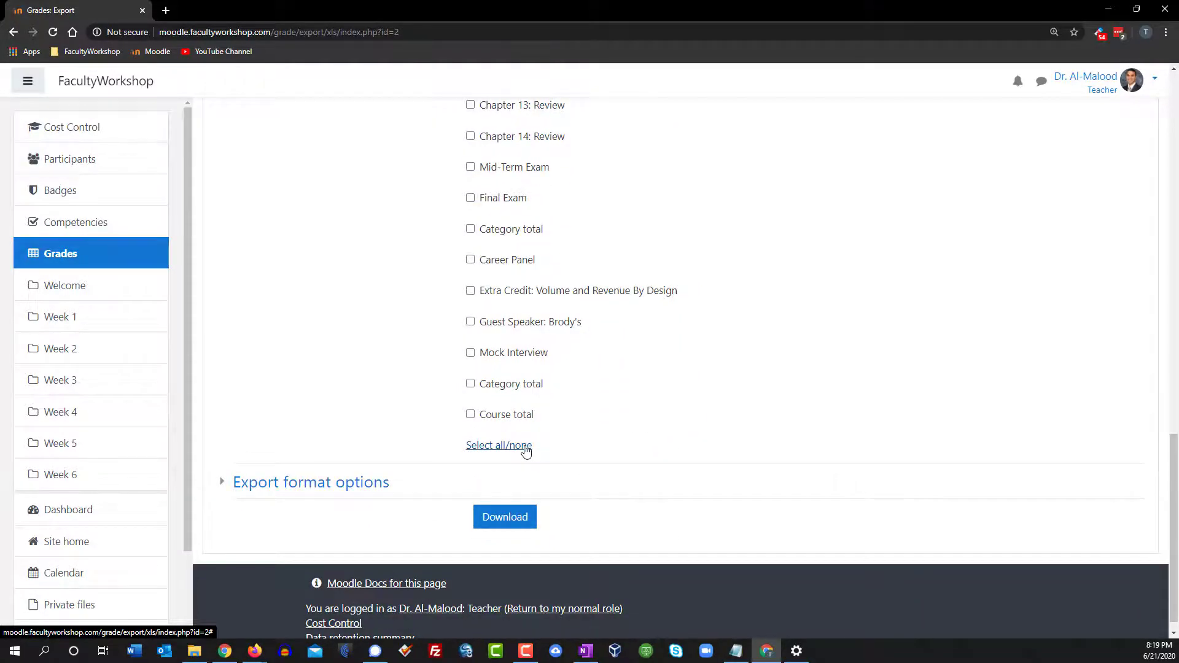
pyautogui.click(505, 517)
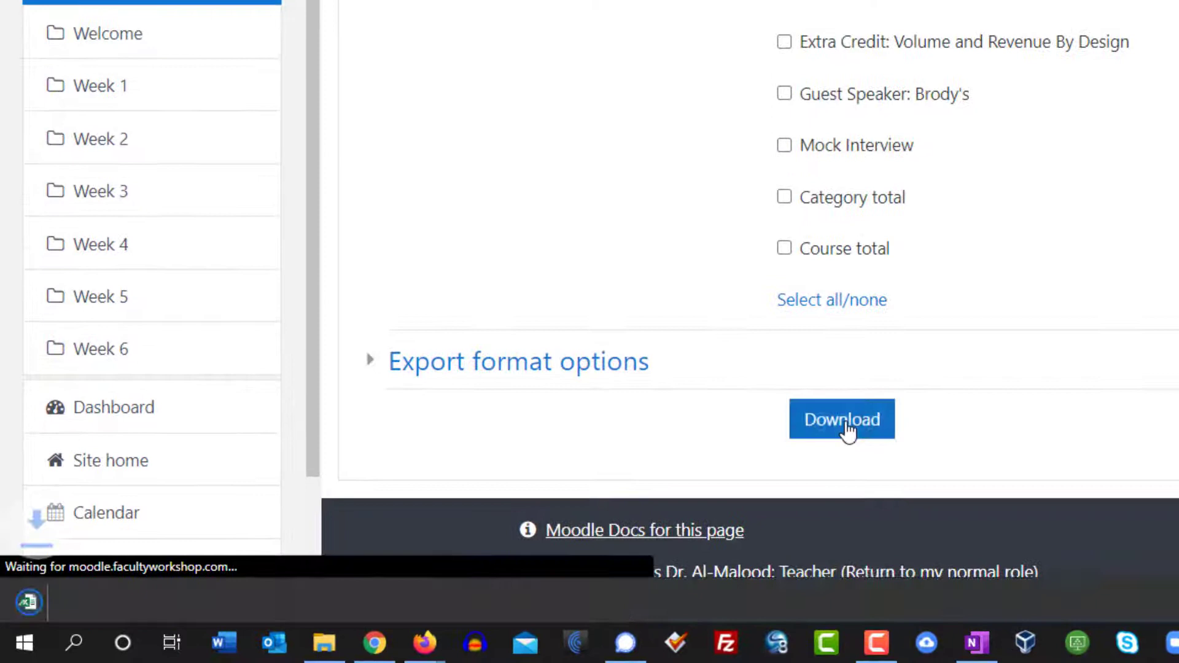
# Open the downloaded Cost Control Grades .xlsx file in Excel.
pyautogui.click(842, 419)
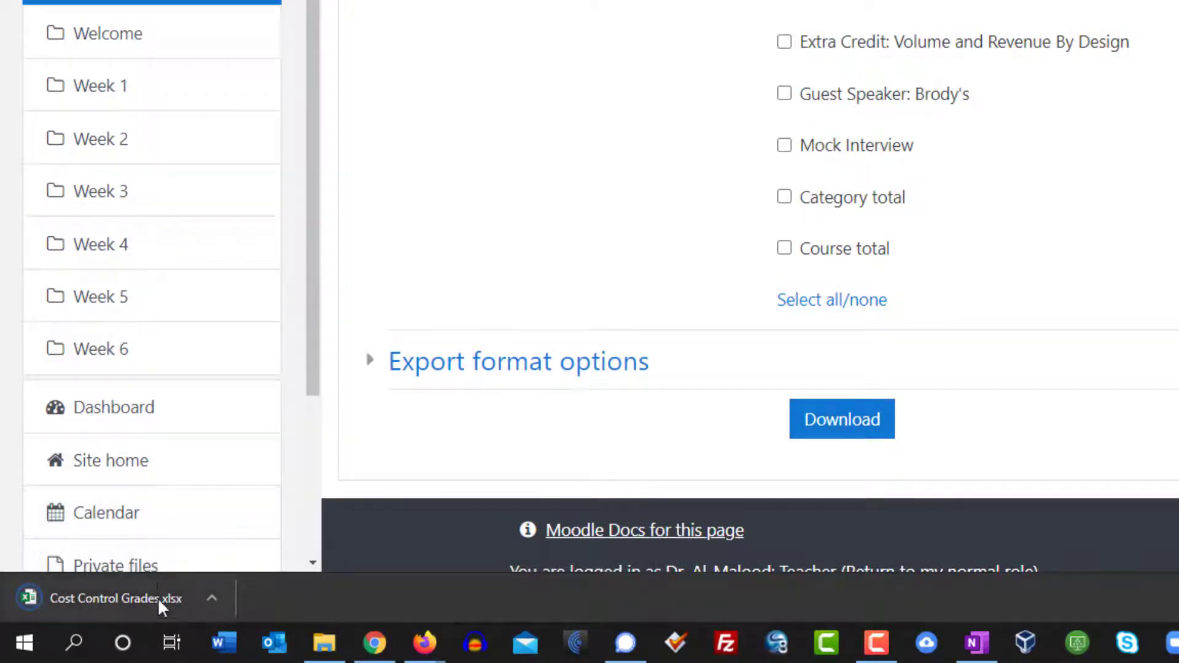
pyautogui.moveTo(406, 607)
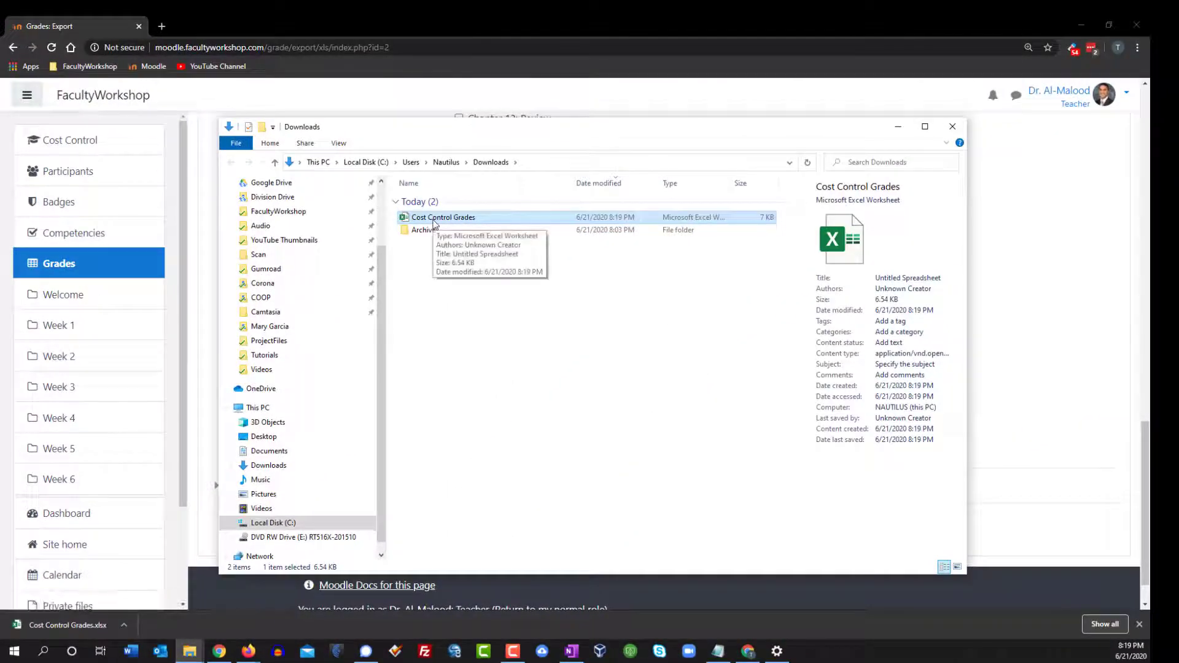
pyautogui.doubleClick(443, 217)
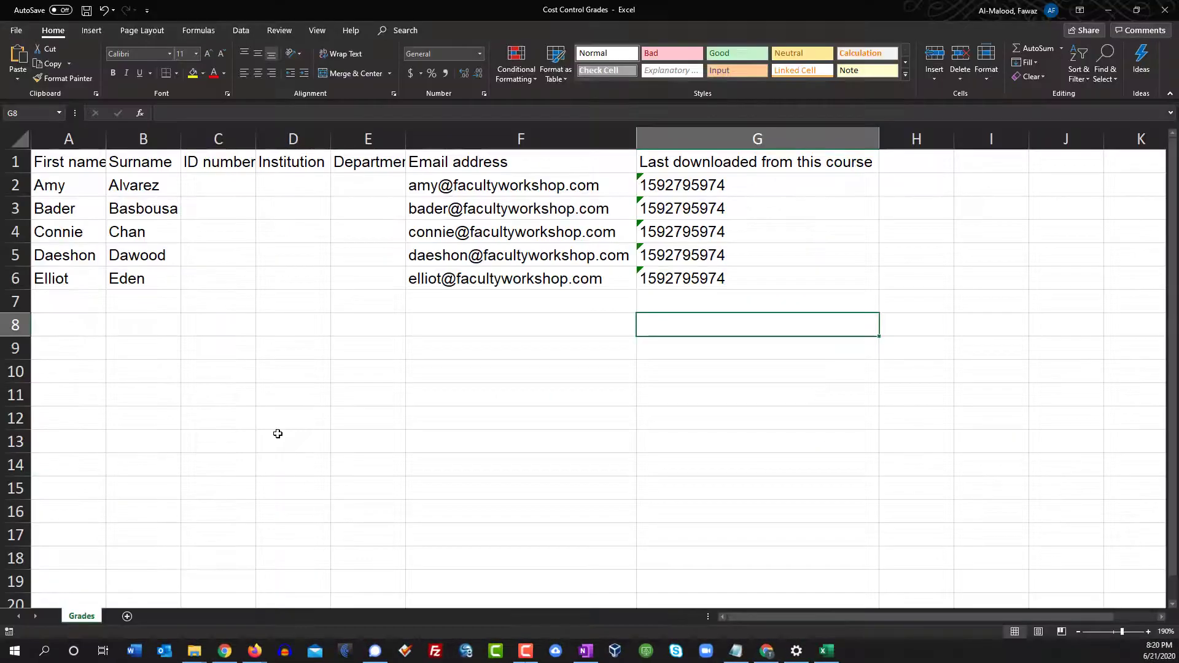